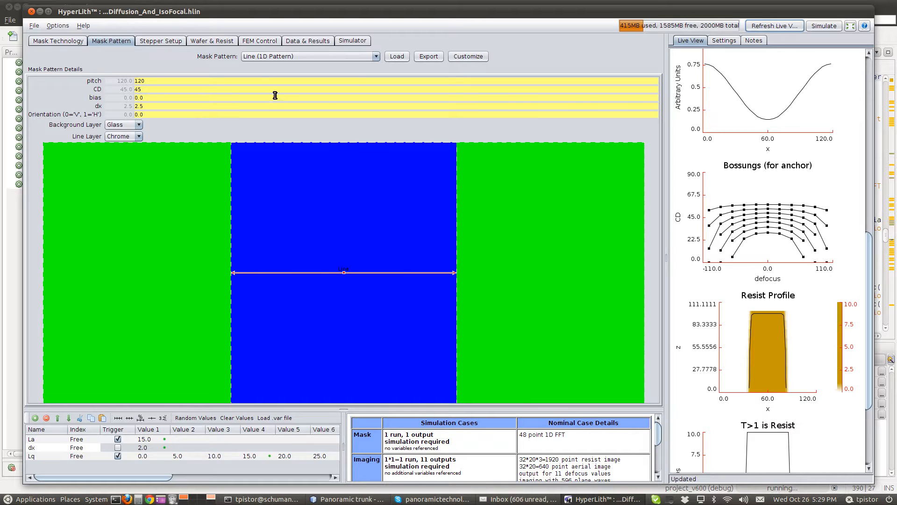
mouse_move(160, 41)
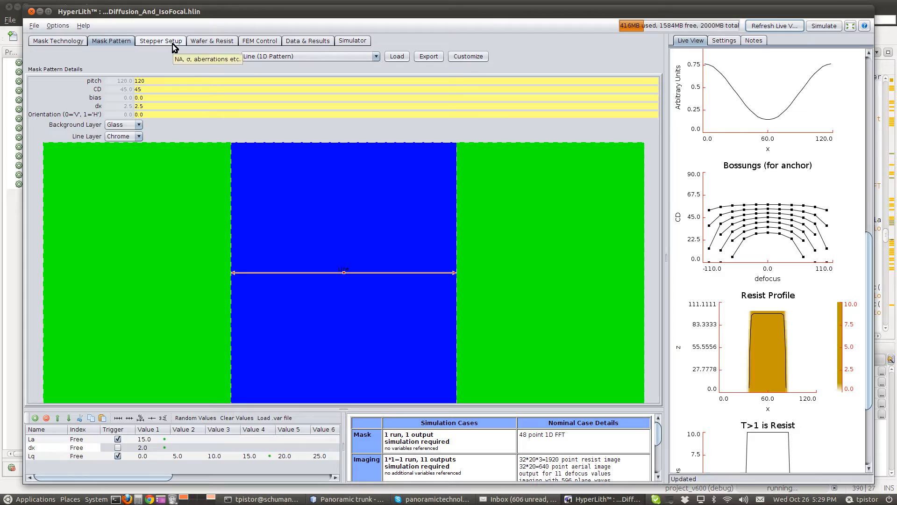
mouse_move(169, 42)
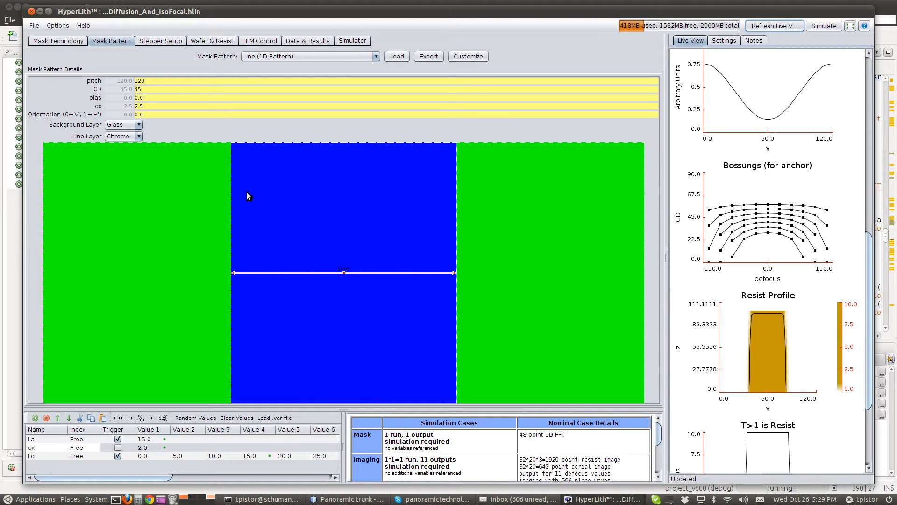
Step: View the stepper setup: DUV dipole illumination, NA 1.35, sigma 0.9/0.7, water immersion
left_click(139, 89)
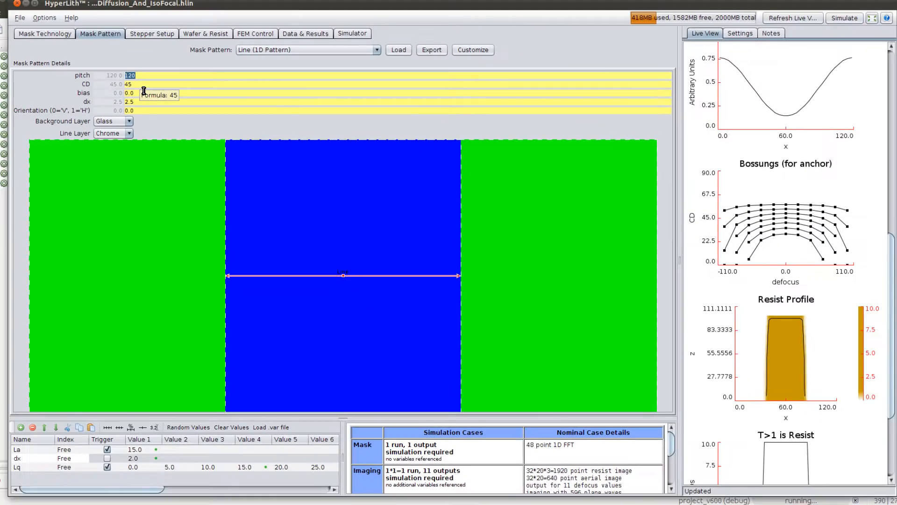
left_click(151, 33)
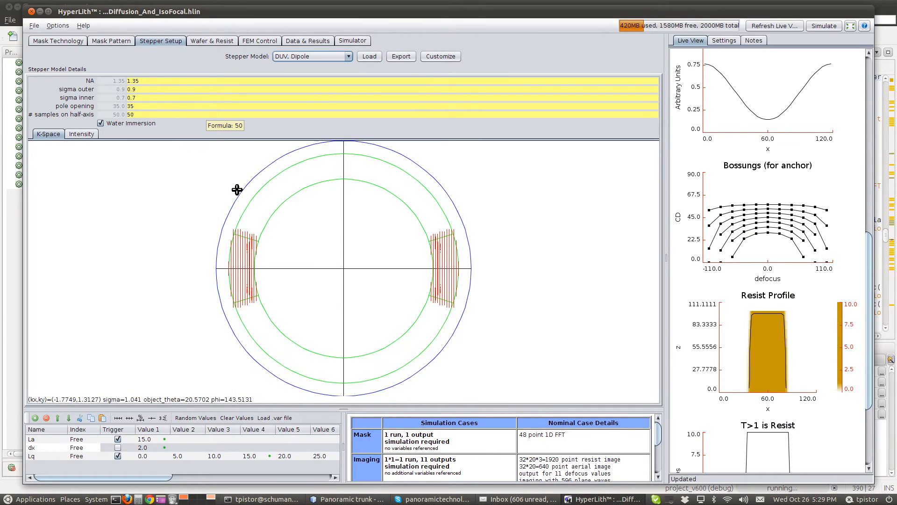
mouse_move(238, 267)
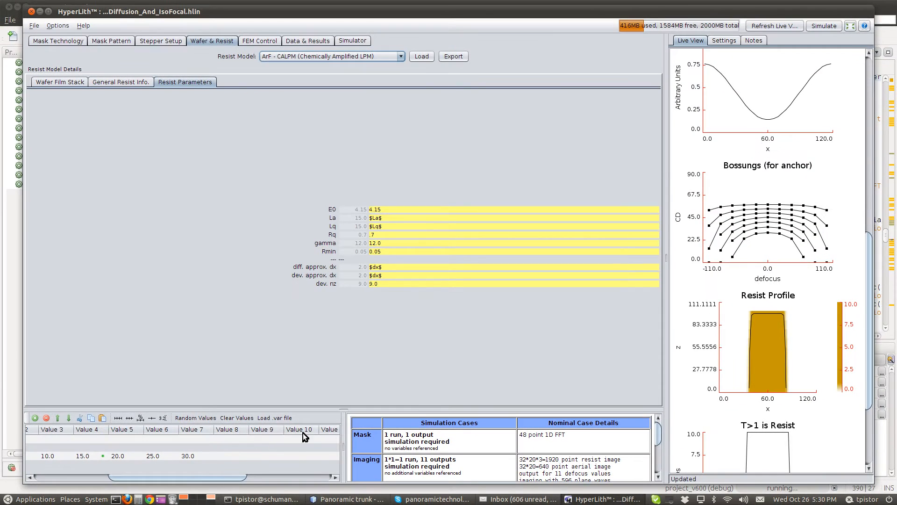
mouse_move(510, 280)
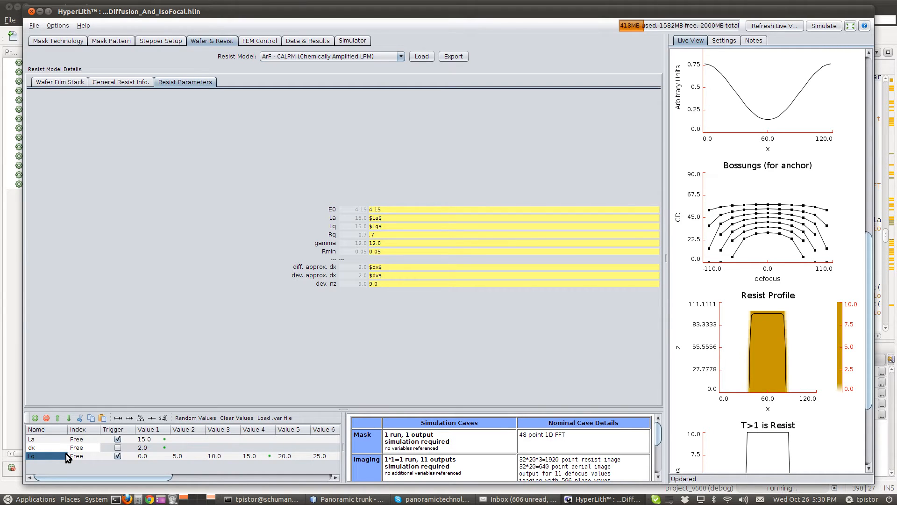
Step: Keep the resist's Lq variable, tied to $Lq$, set to trigger simulation runs
left_click(118, 455)
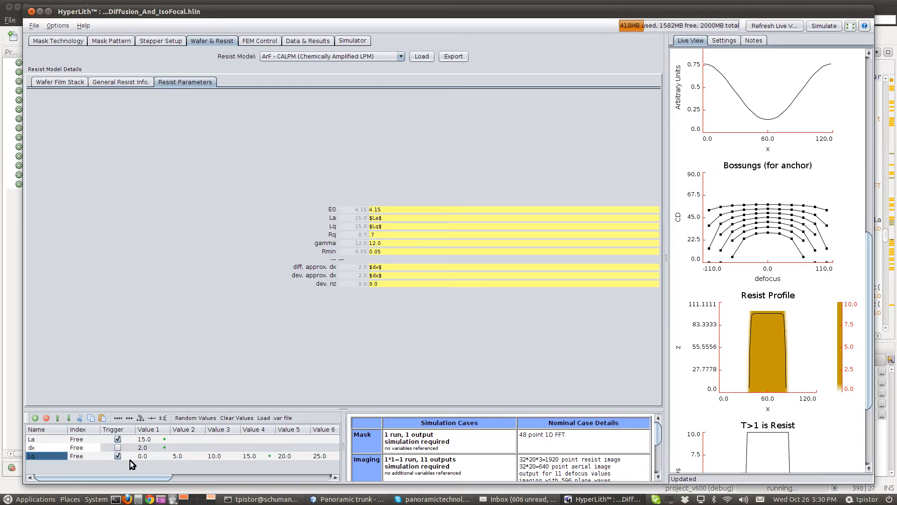
left_click(117, 456)
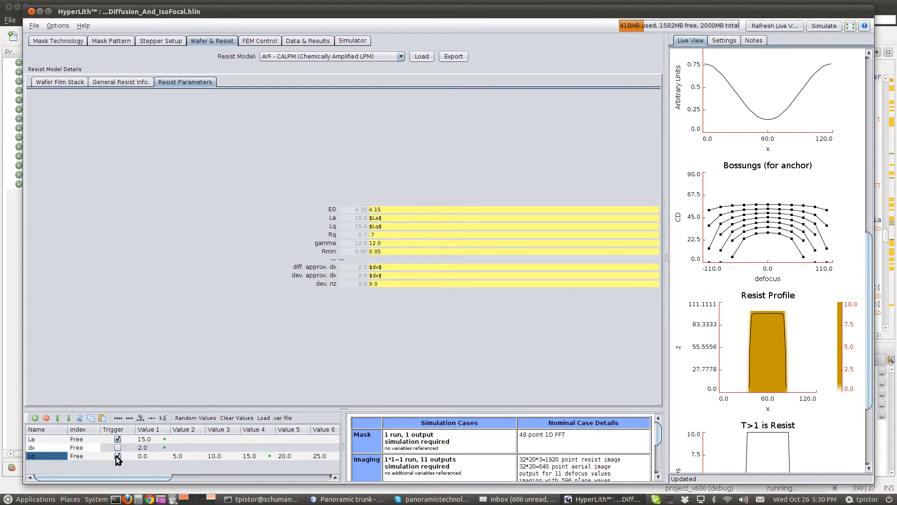
left_click(117, 455)
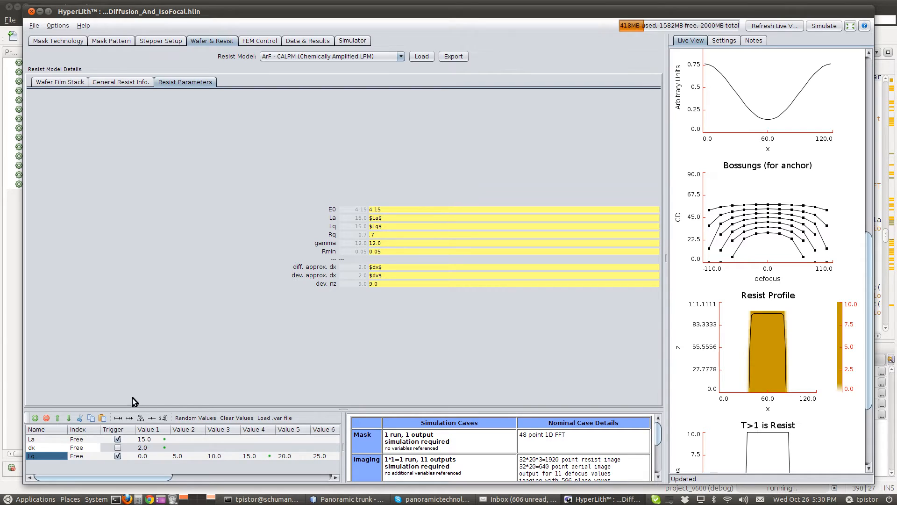
Step: Find nominal doses in FEM Control for each Lq from 0 to 30 and acknowledge the message
left_click(259, 41)
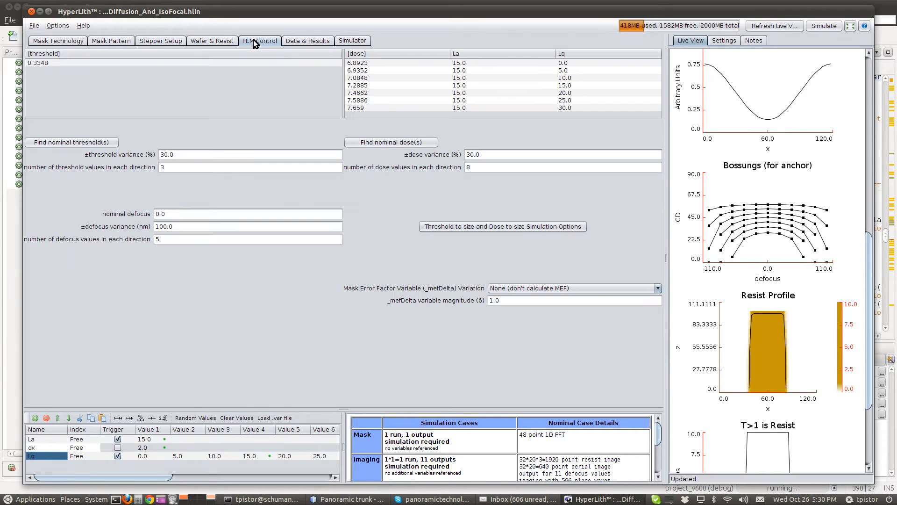
mouse_move(397, 145)
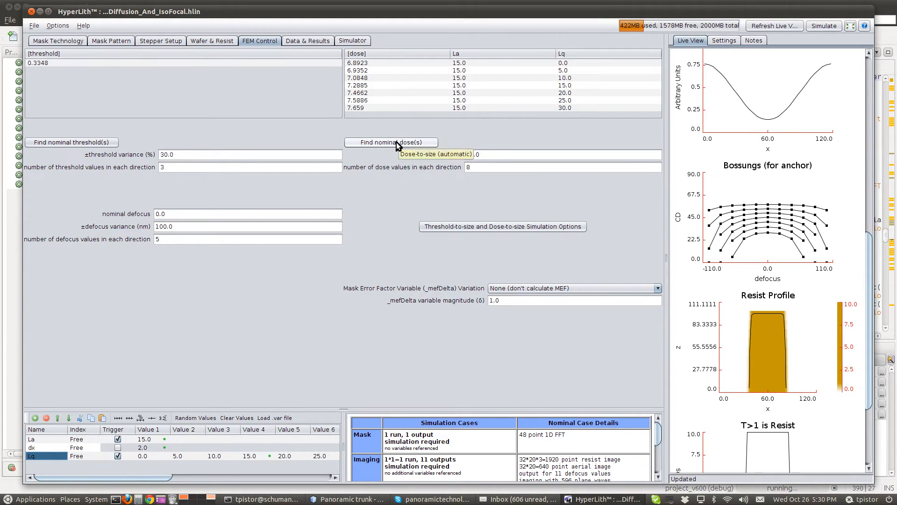
left_click(391, 142)
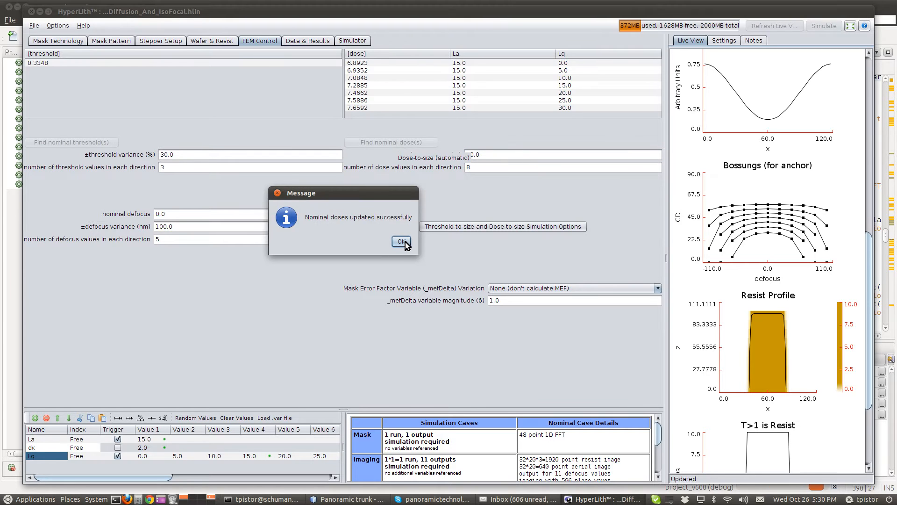
left_click(401, 242)
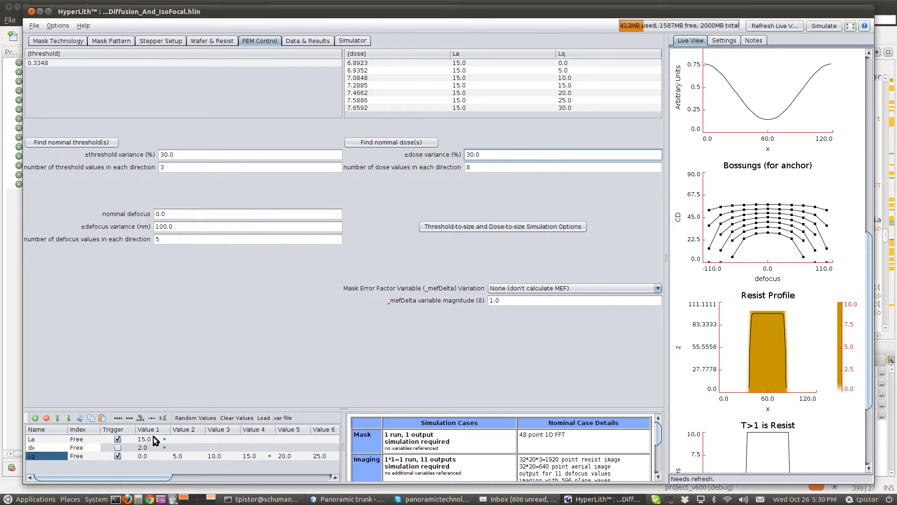
left_click(824, 26)
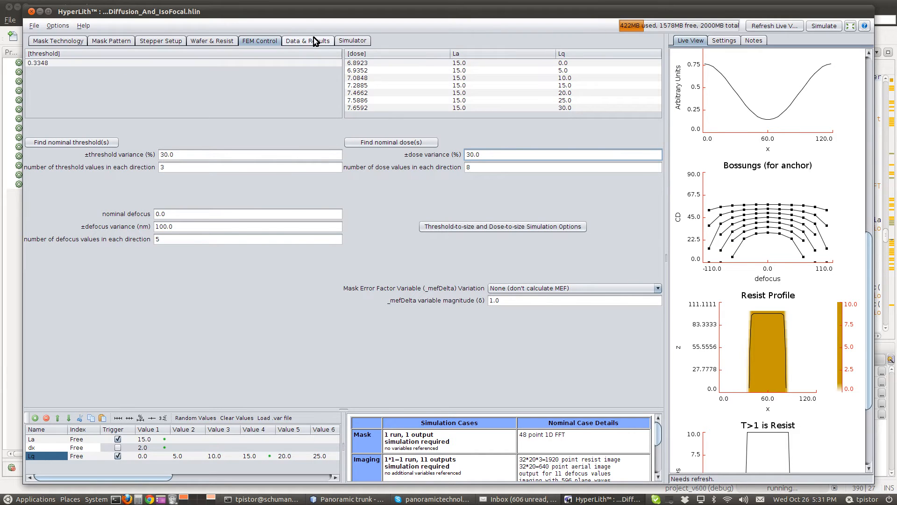
Step: Plot the resist Bossung CD data with Lq as the matrix plot x-axis
left_click(308, 41)
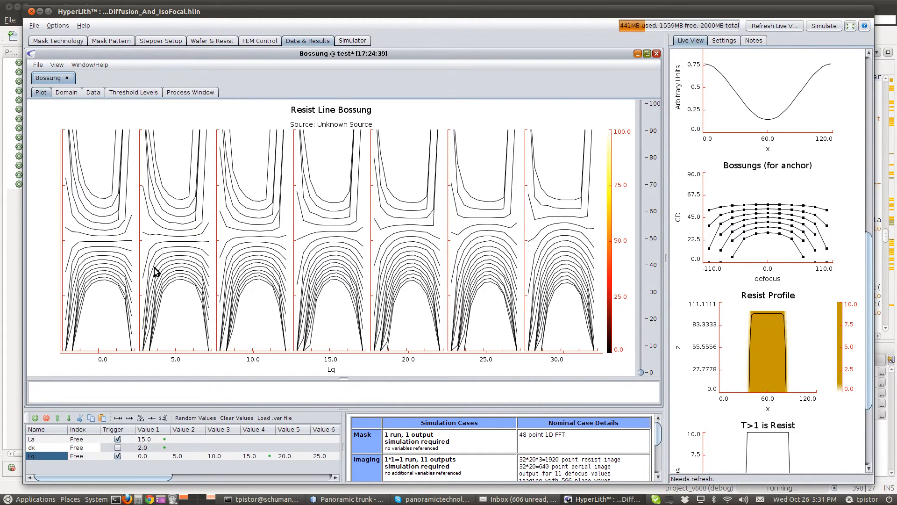
mouse_move(89, 340)
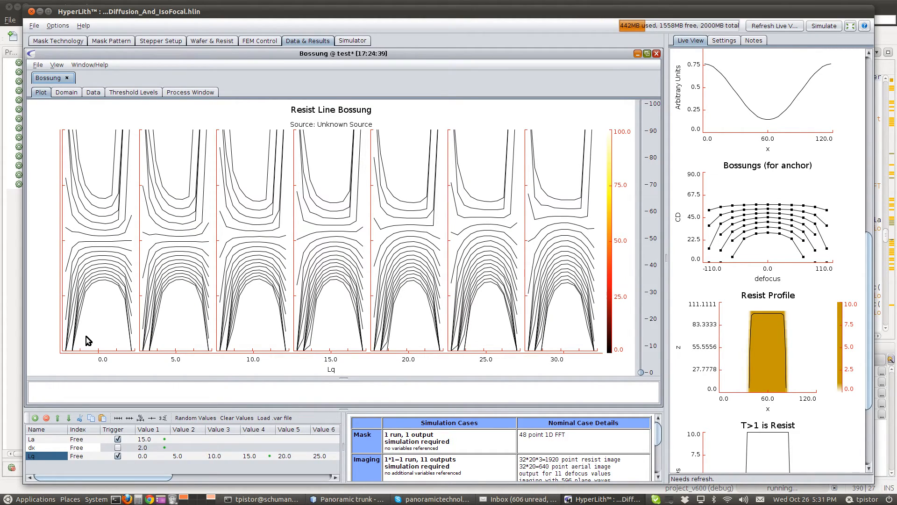
mouse_move(84, 244)
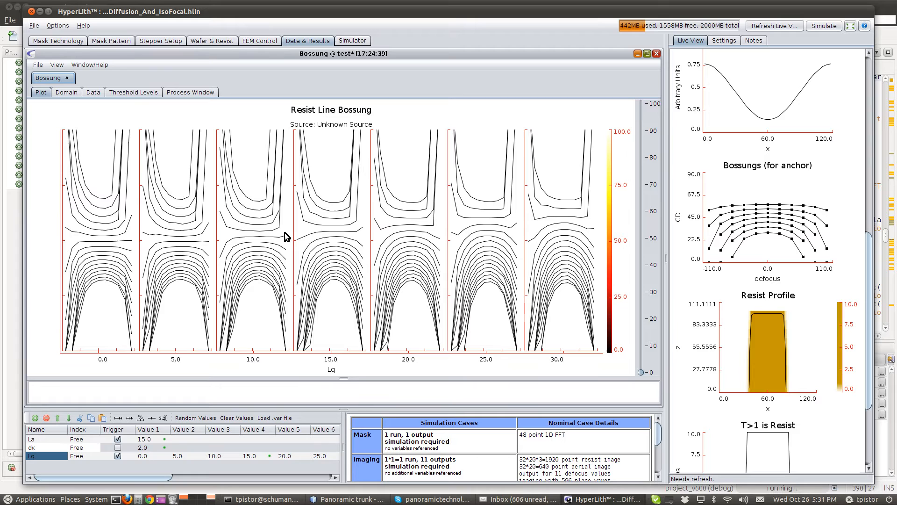
mouse_move(508, 301)
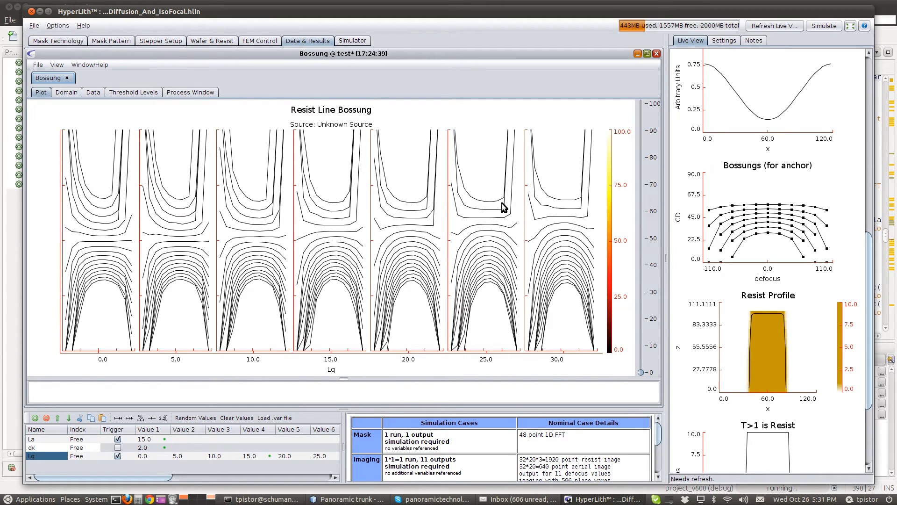
mouse_move(655, 54)
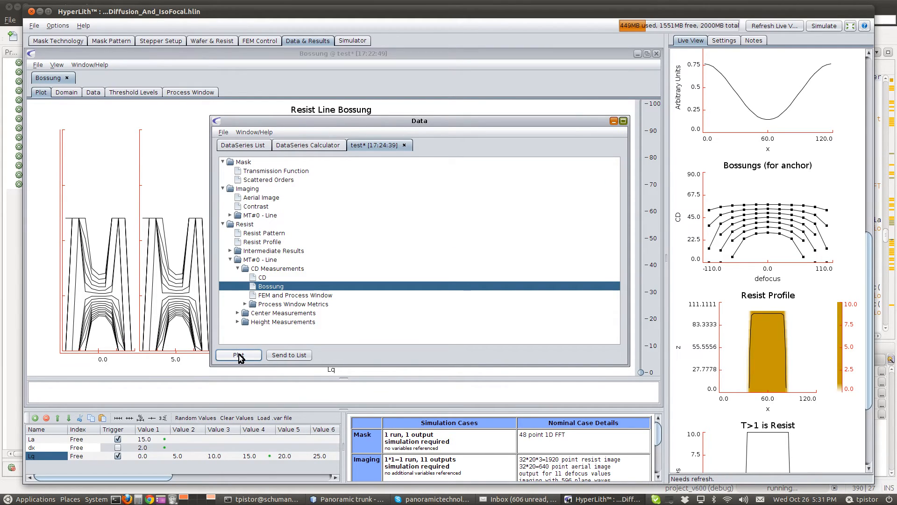
left_click(238, 355)
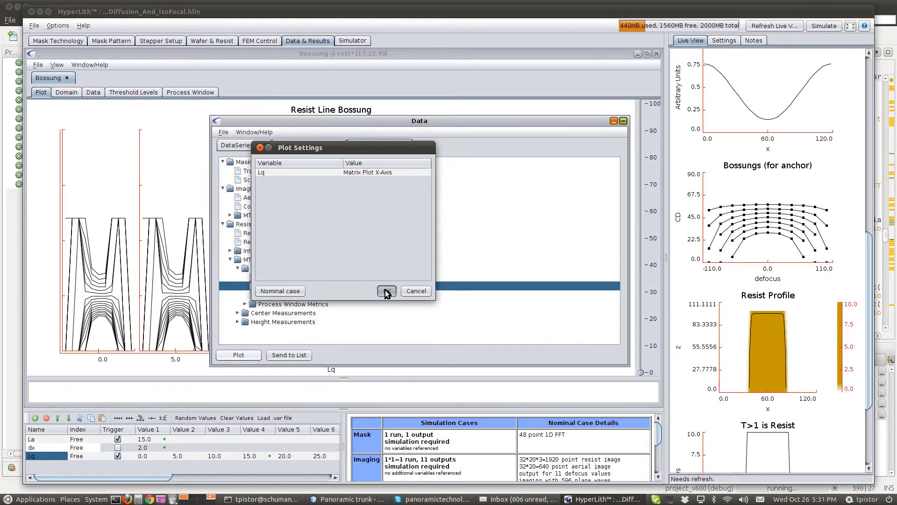
left_click(387, 290)
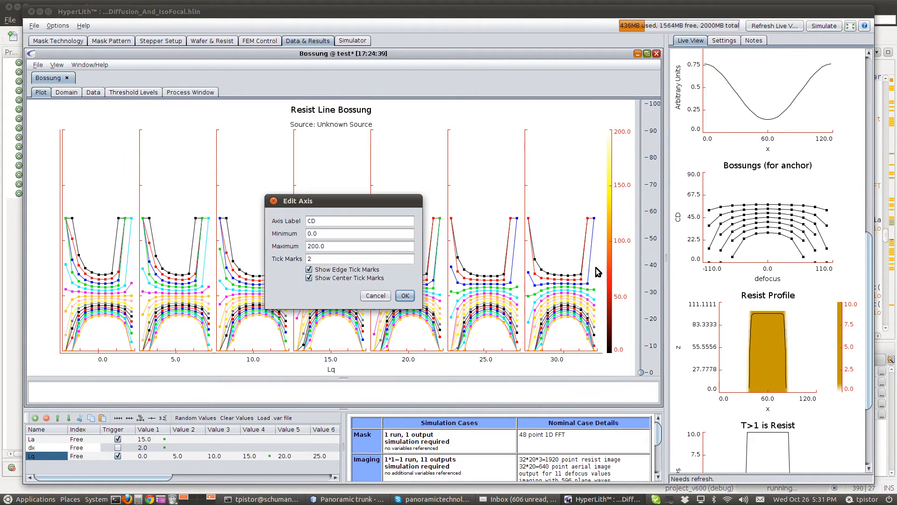
Step: Set the CD axis maximum to 100 and switch to 'No cycle, black, no symbols'
type("100")
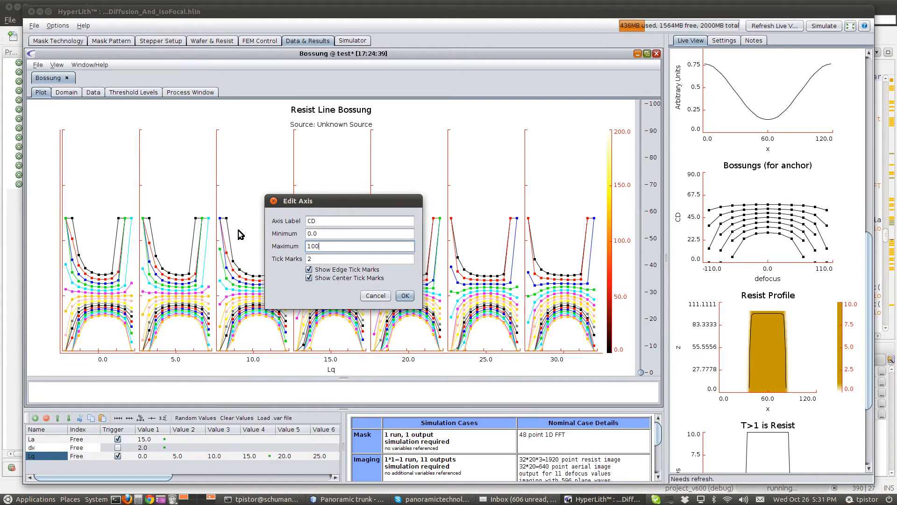
left_click(405, 295)
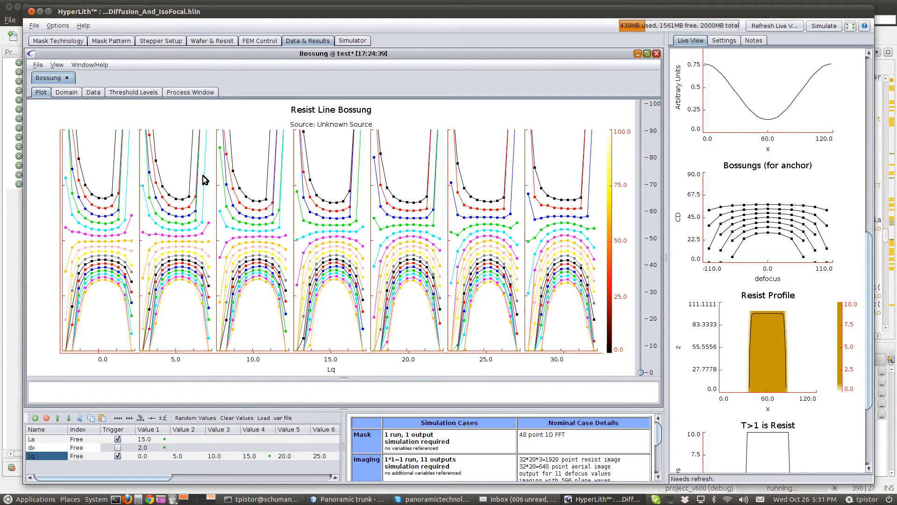
left_click(55, 65)
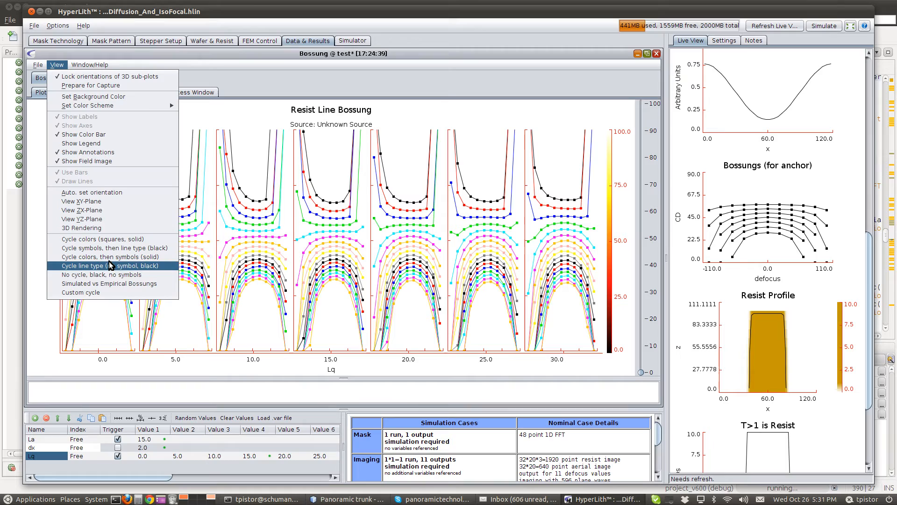
mouse_move(101, 275)
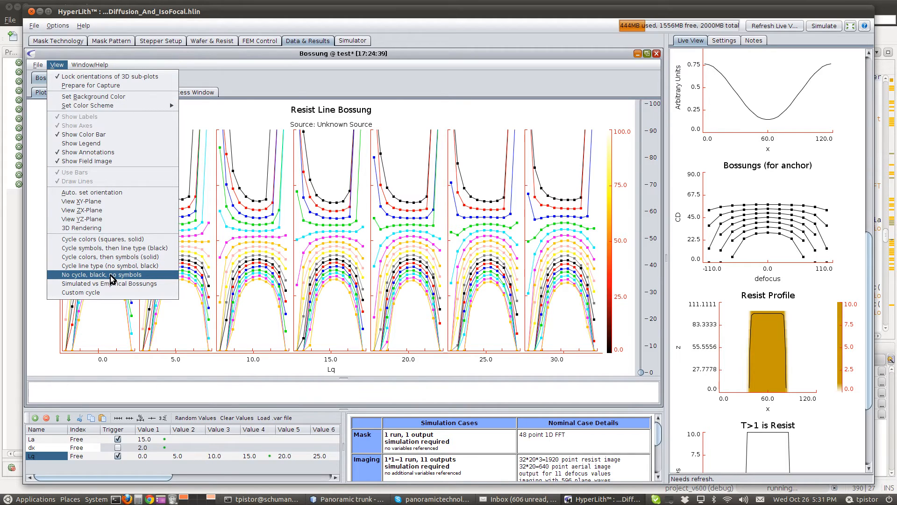
mouse_move(121, 276)
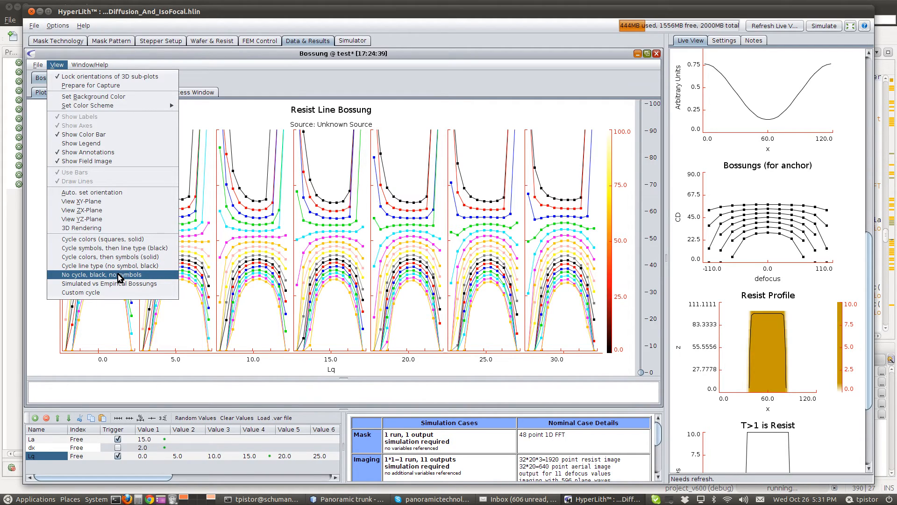
left_click(102, 274)
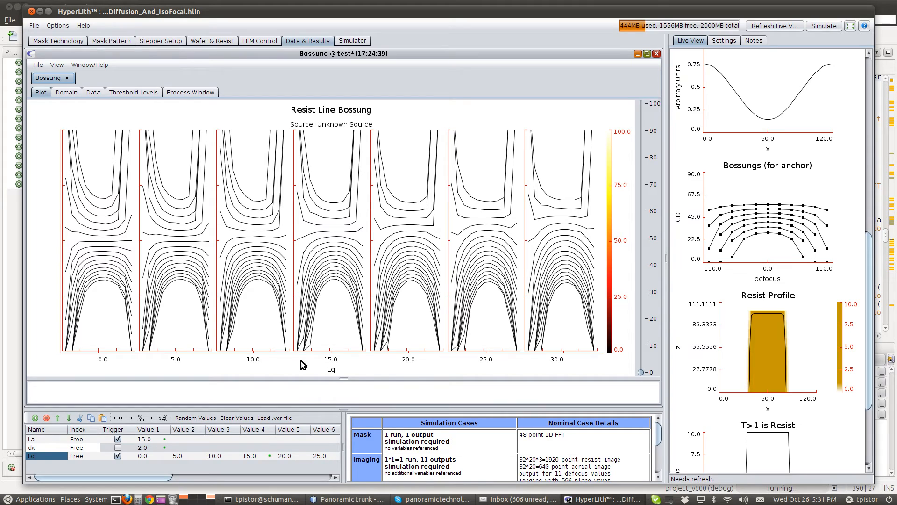
mouse_move(335, 376)
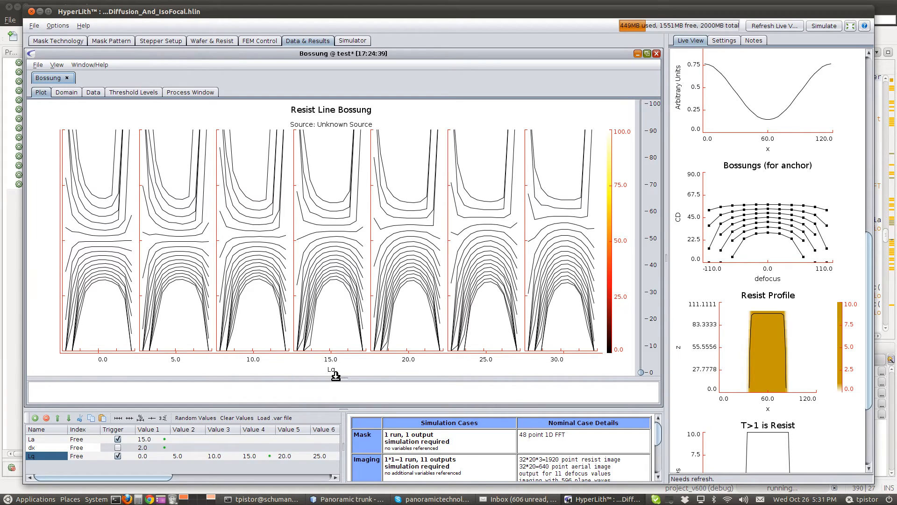
mouse_move(329, 377)
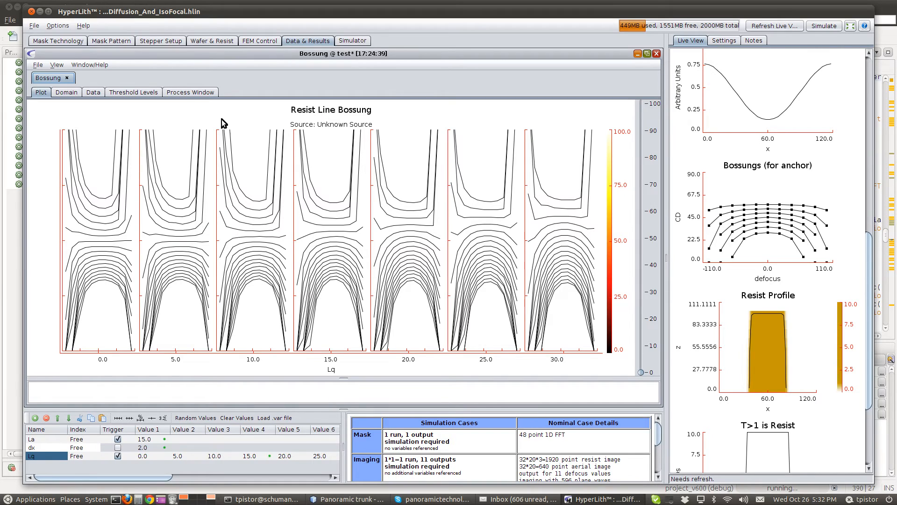
mouse_move(207, 41)
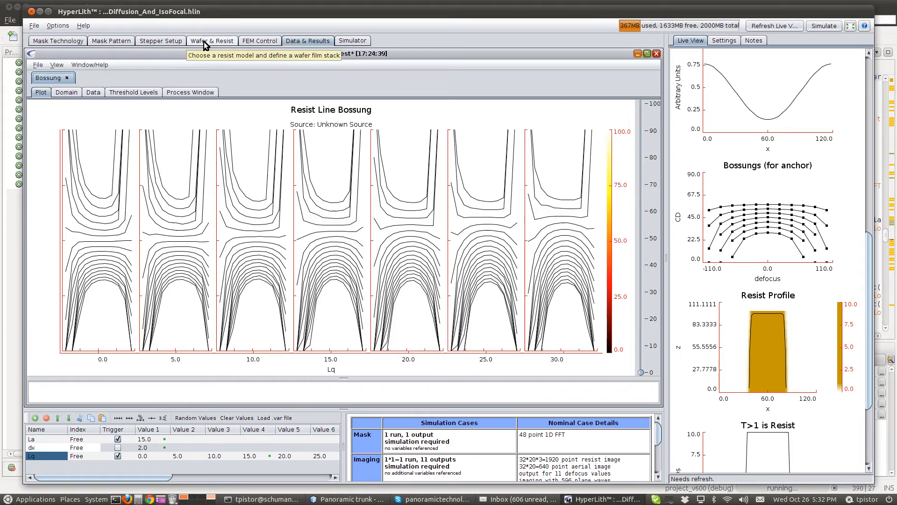
Step: Set the La variable to a discrete range from 5 to 25 in steps of 10
left_click(211, 40)
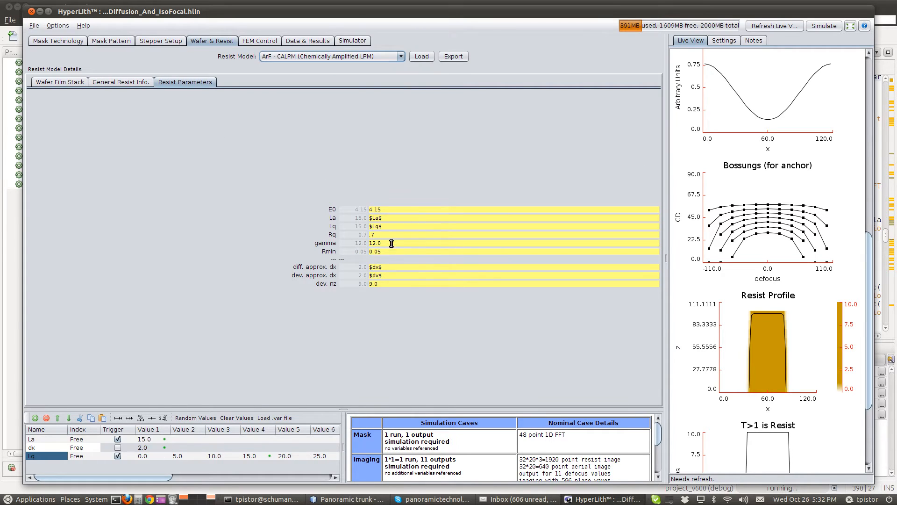
mouse_move(383, 227)
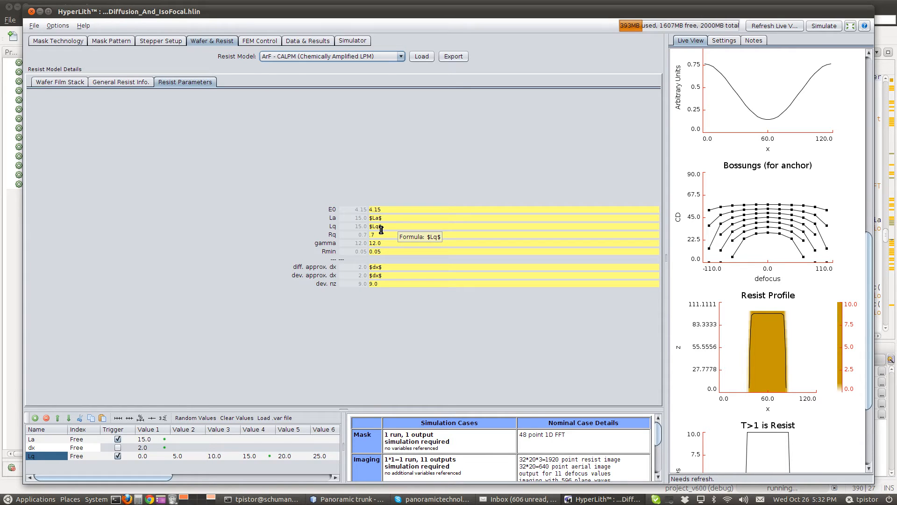
mouse_move(249, 135)
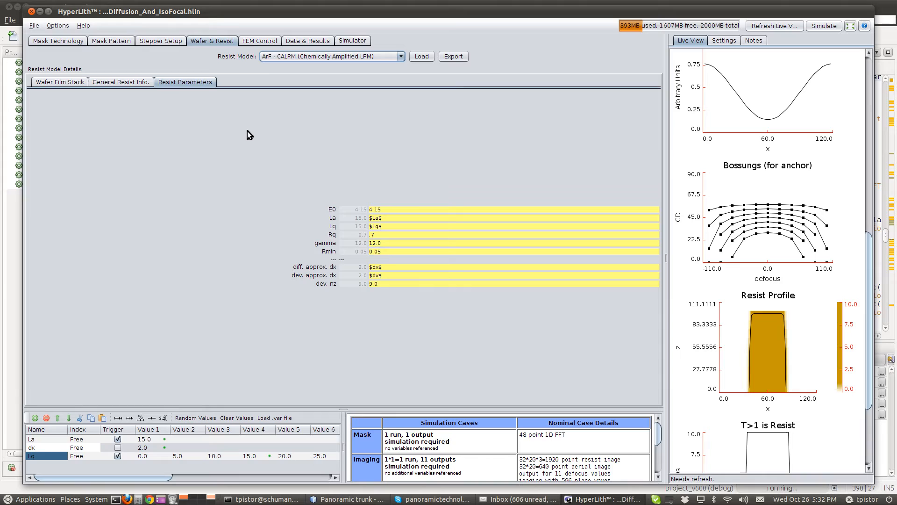
mouse_move(259, 45)
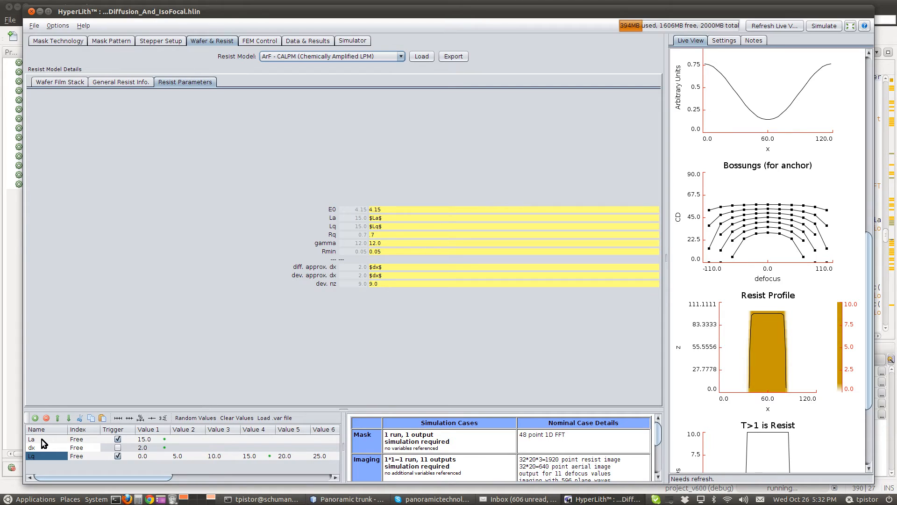
mouse_move(117, 421)
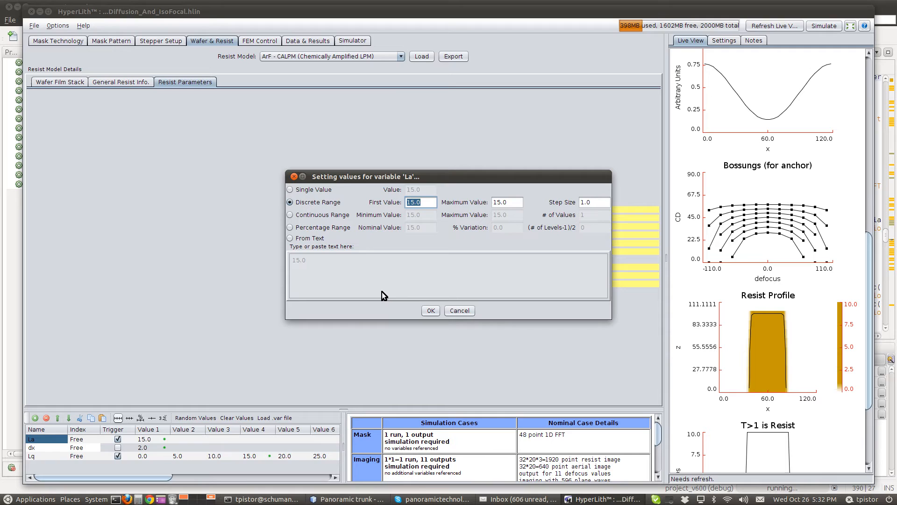
type("5")
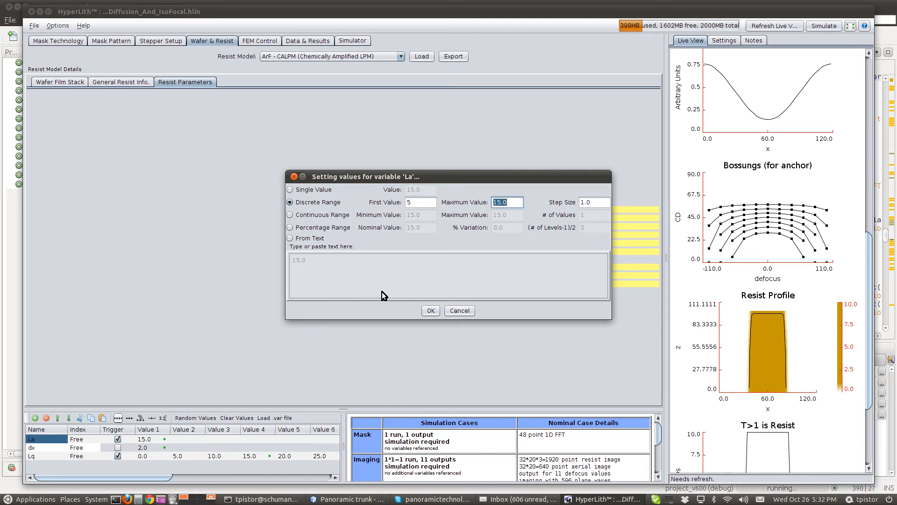
left_click(430, 310)
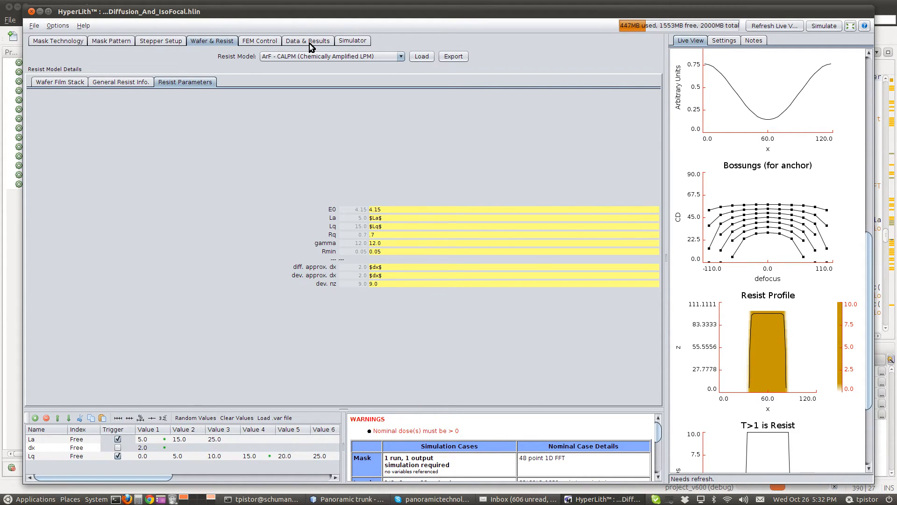
Step: Find nominal doses in FEM Control for all La and Lq combinations and dismiss the message
left_click(260, 41)
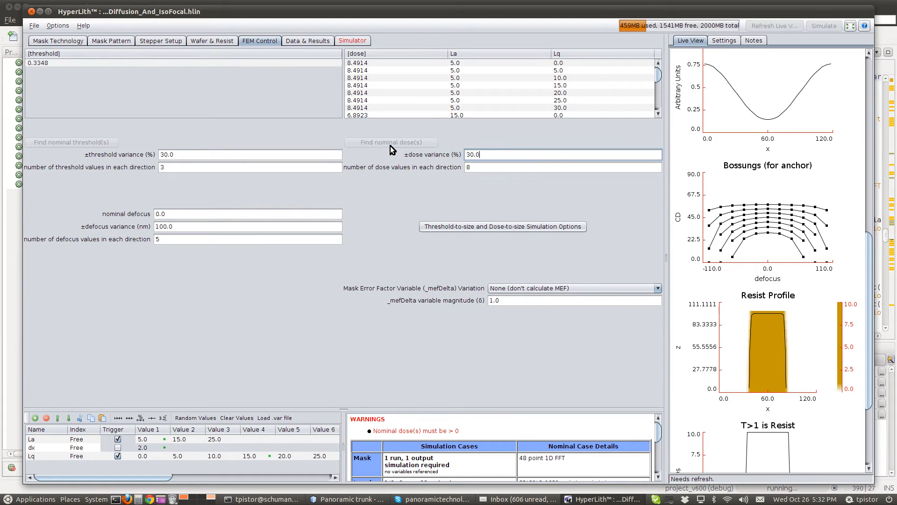
left_click(390, 142)
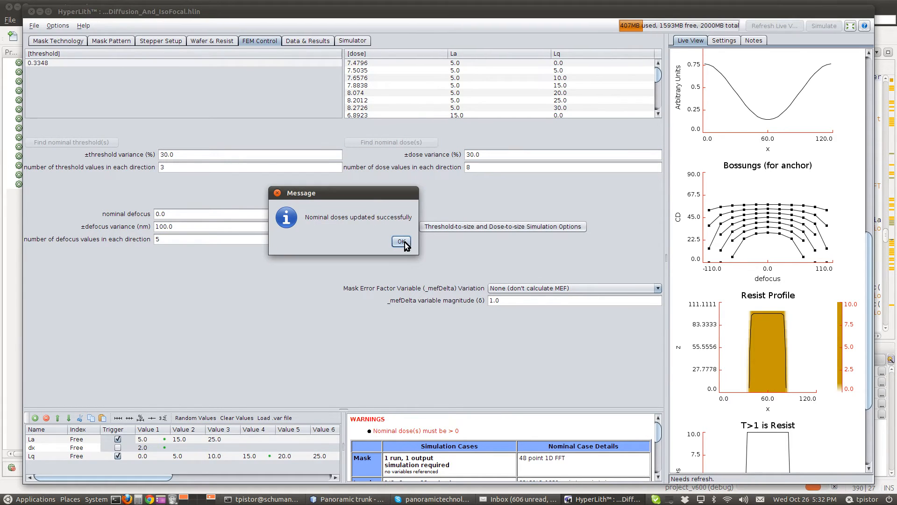
left_click(401, 242)
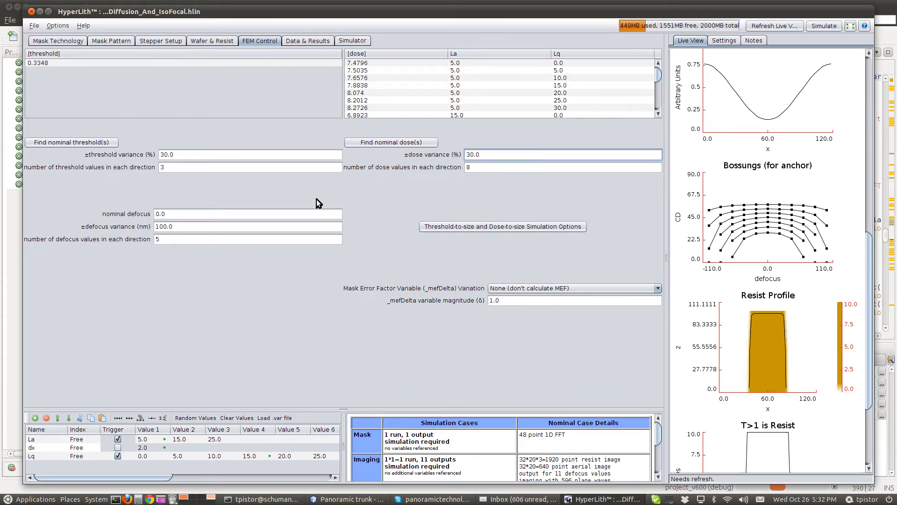
mouse_move(462, 55)
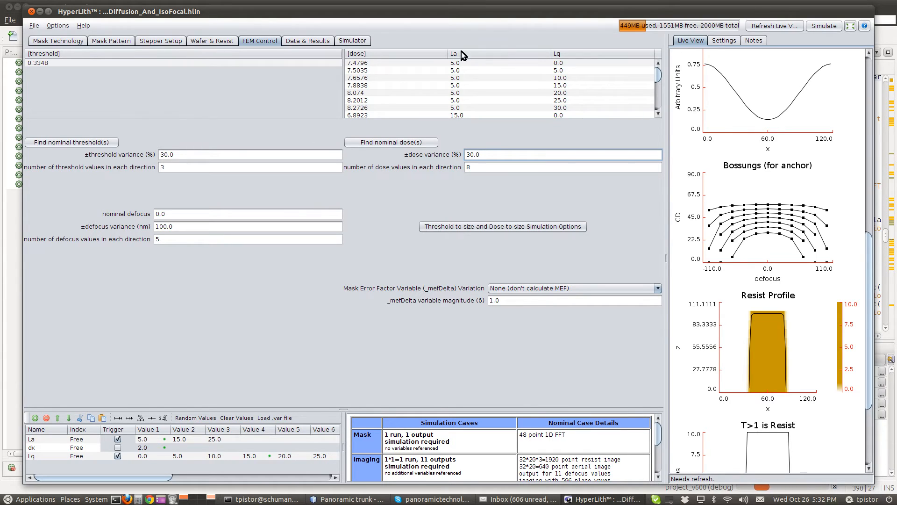
mouse_move(657, 75)
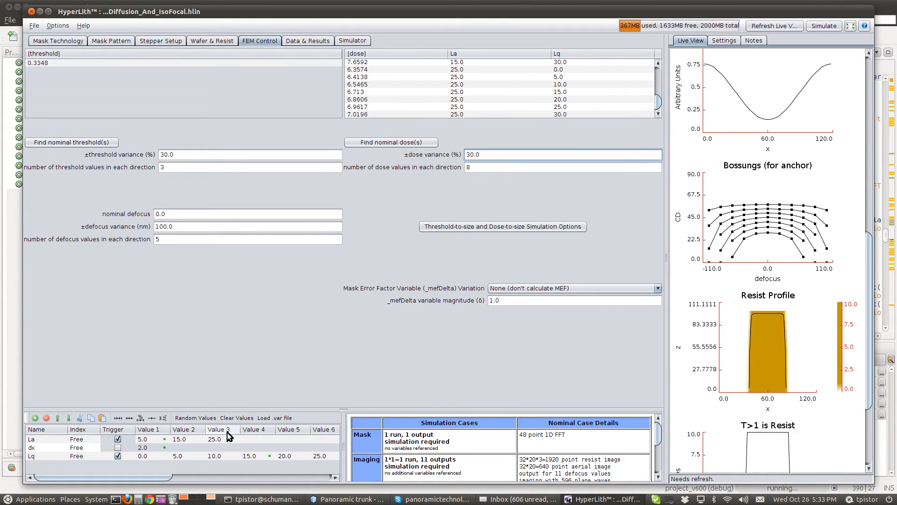
mouse_move(198, 446)
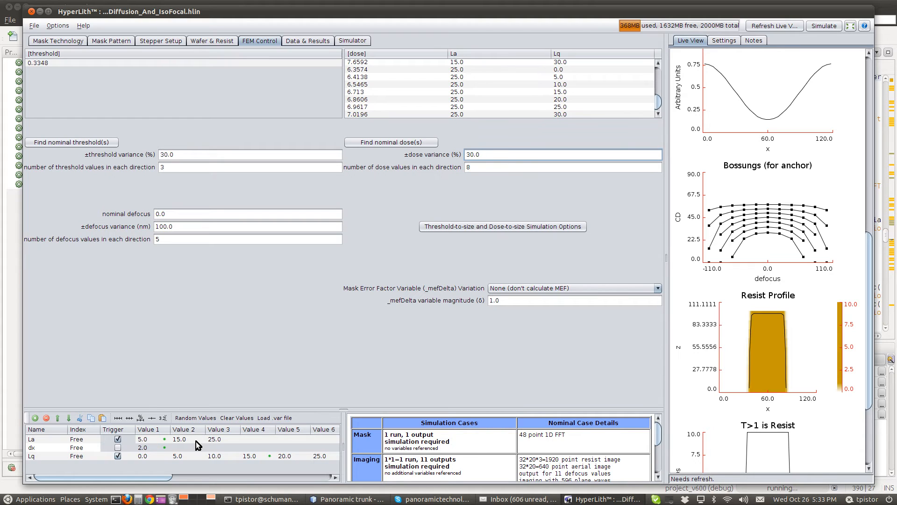
mouse_move(821, 50)
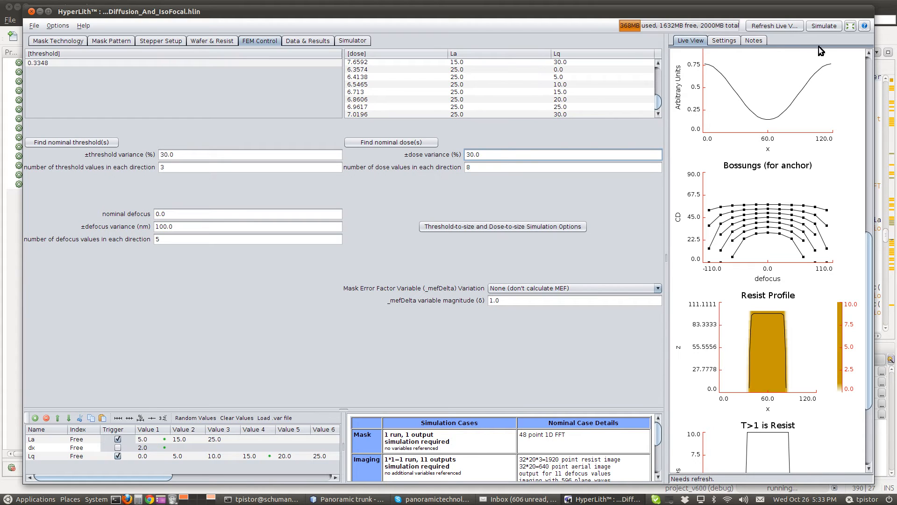
Step: Run the La and Lq sweep simulation, producing the Diffusion_And_IsoFocal dataset
left_click(824, 26)
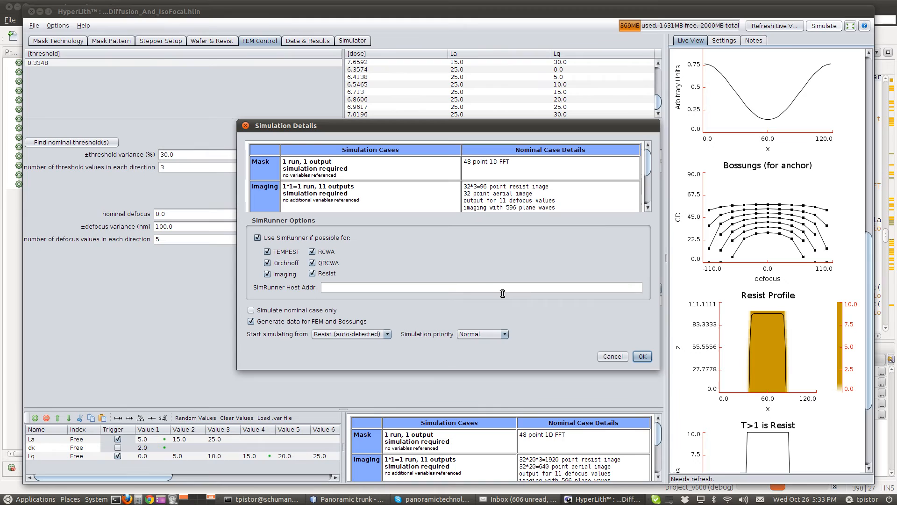
left_click(642, 357)
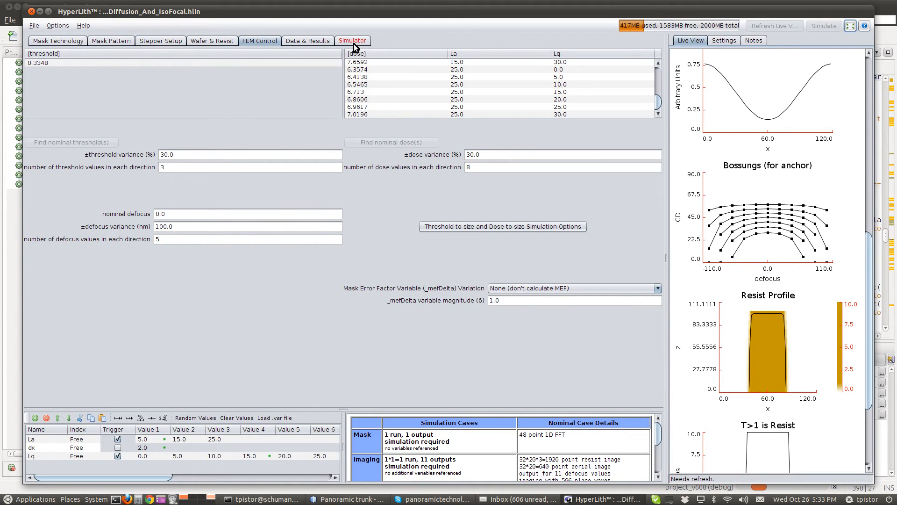
left_click(826, 26)
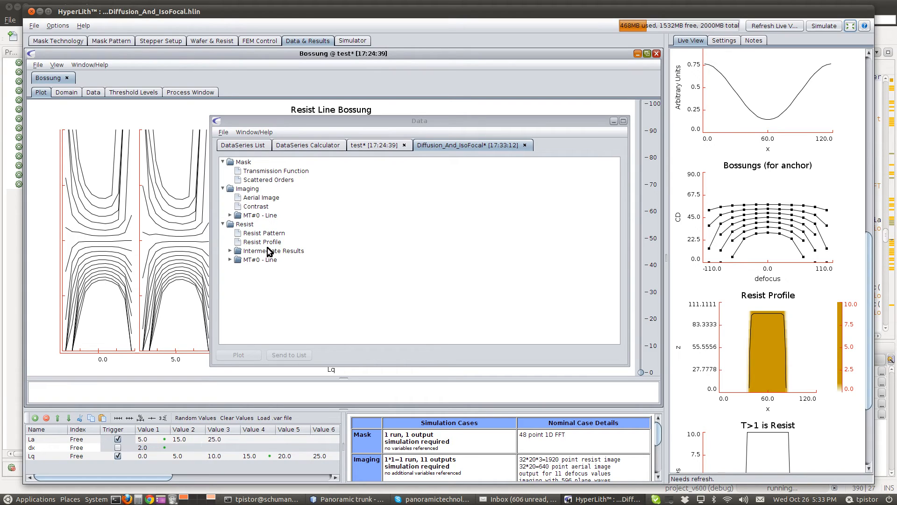
Step: Plot the Bossung data with La rows 5, 15, 25 against Lq columns 0–30
left_click(230, 250)
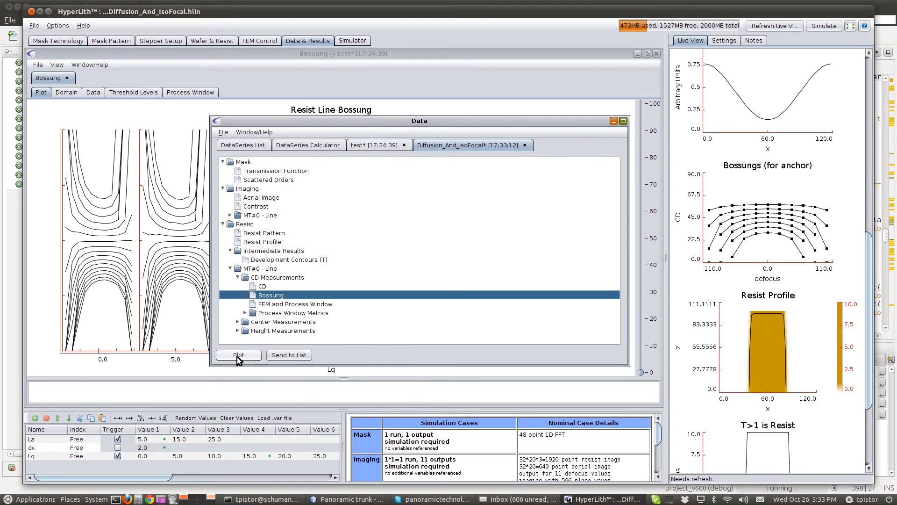
left_click(238, 355)
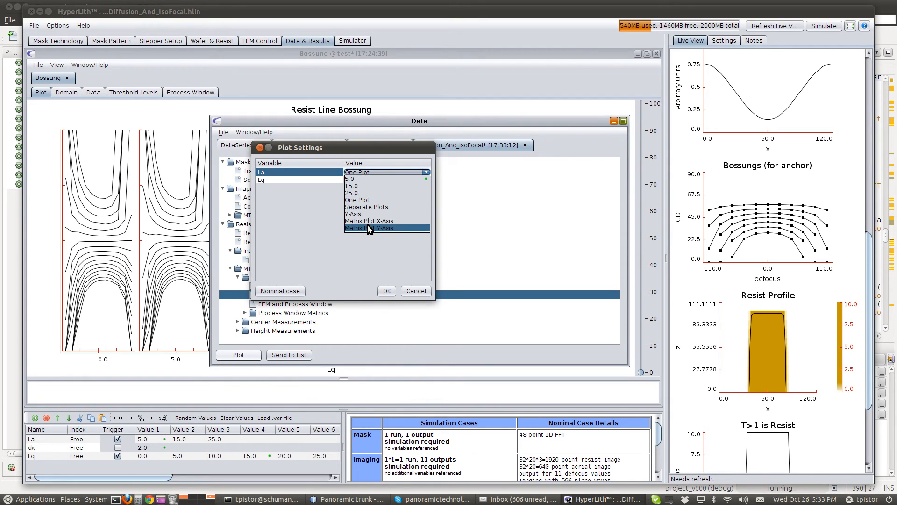
left_click(387, 291)
type("100")
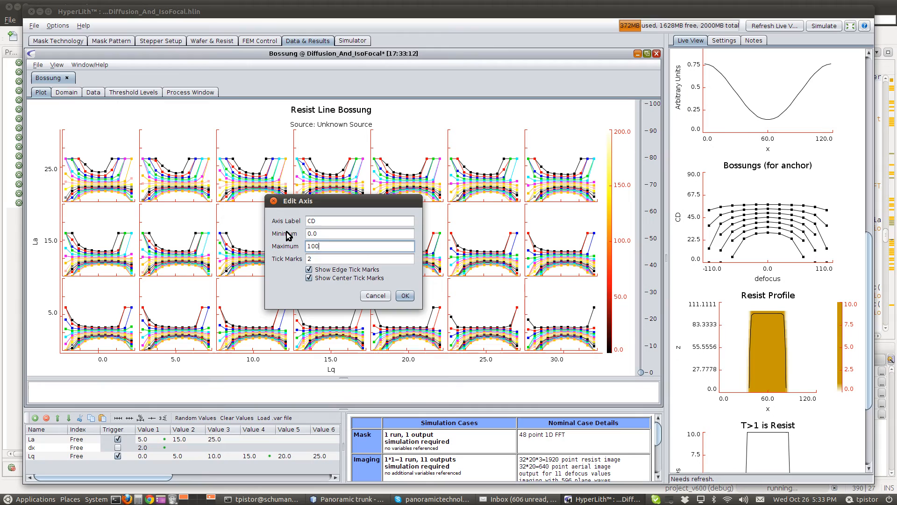
Step: Apply a 0–100 CD axis and the 'No cycle, black, no symbols' view
left_click(405, 295)
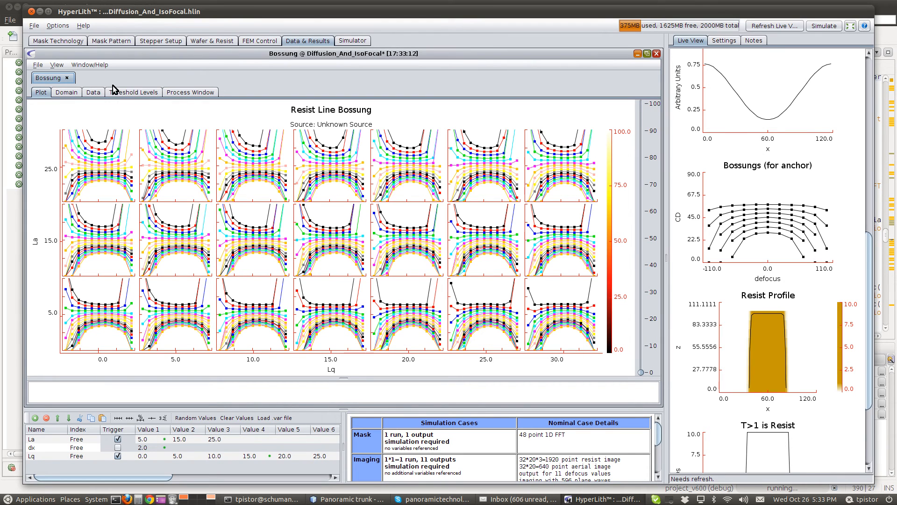
left_click(56, 64)
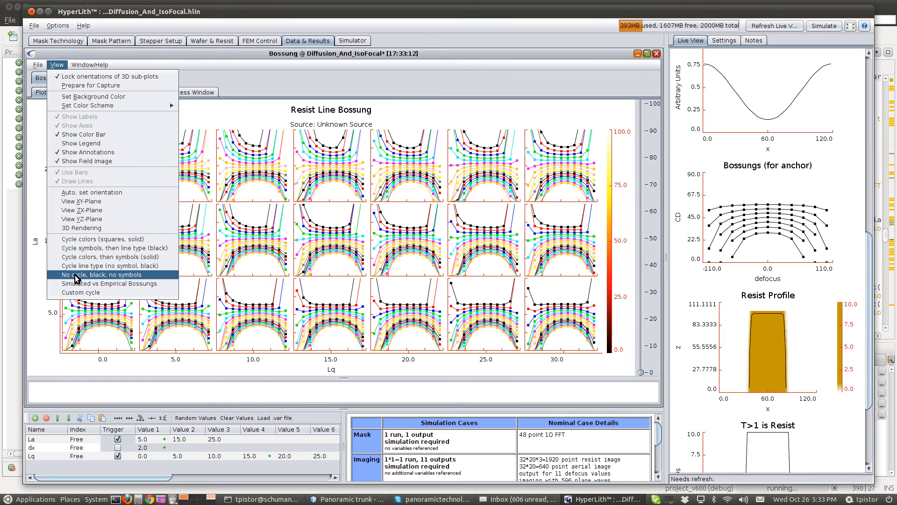
left_click(103, 274)
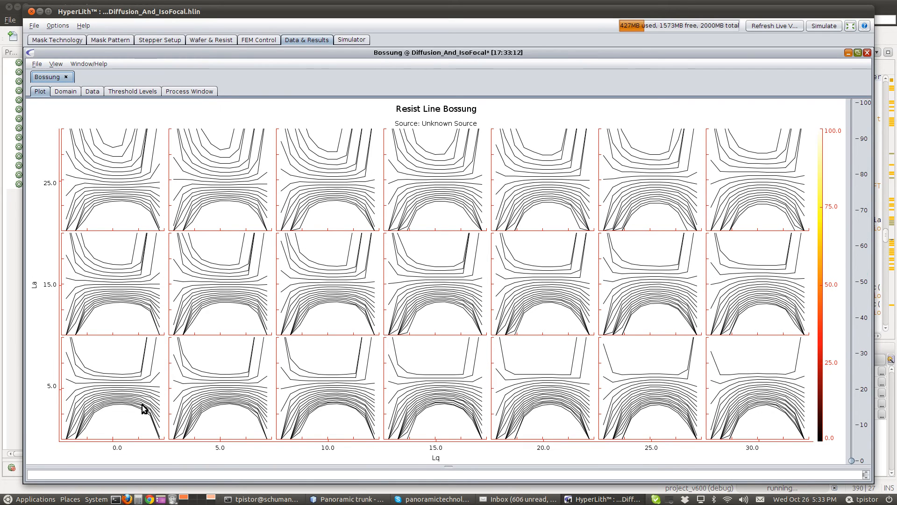
mouse_move(116, 396)
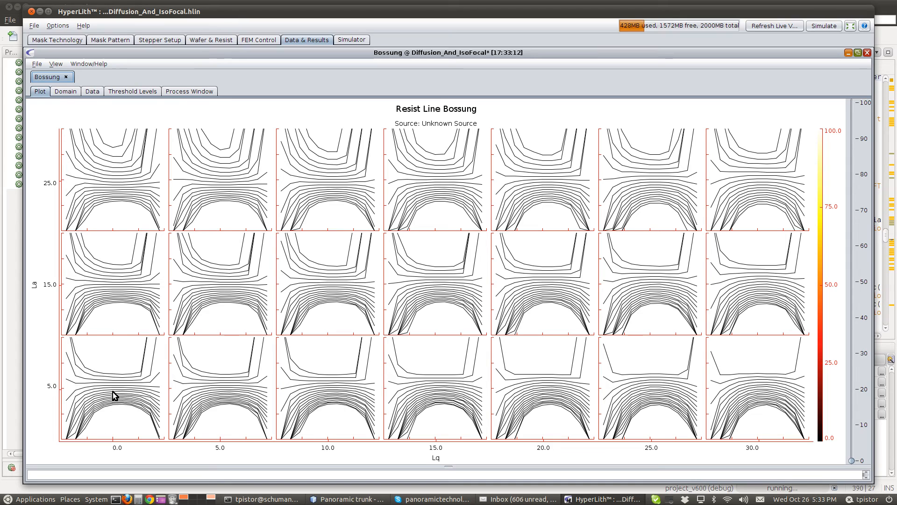
mouse_move(120, 192)
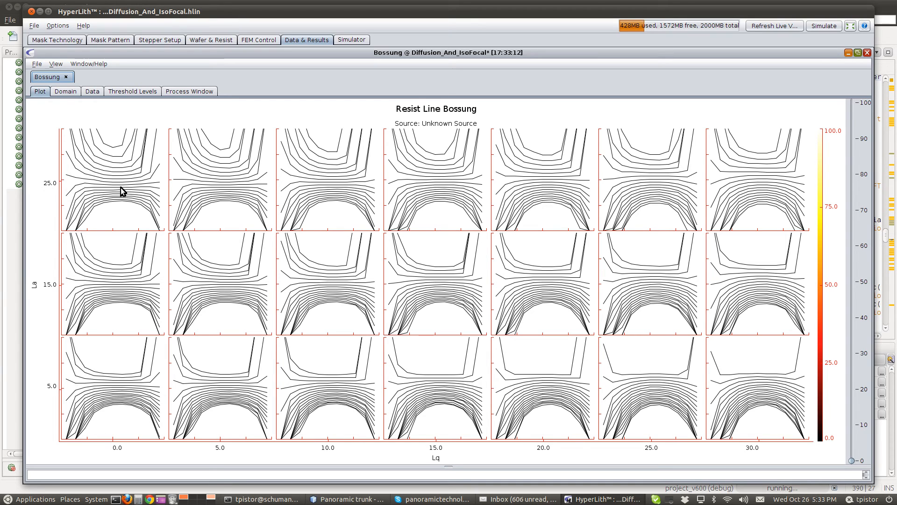
mouse_move(120, 194)
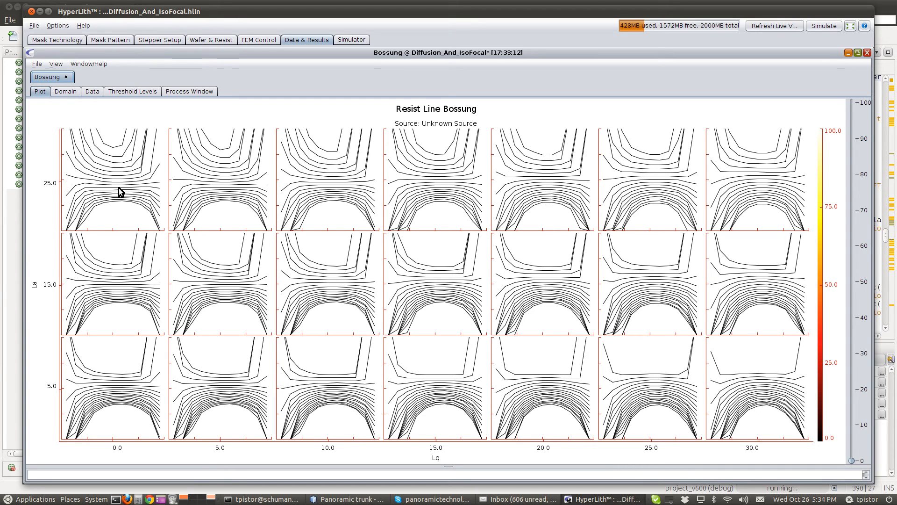
mouse_move(84, 189)
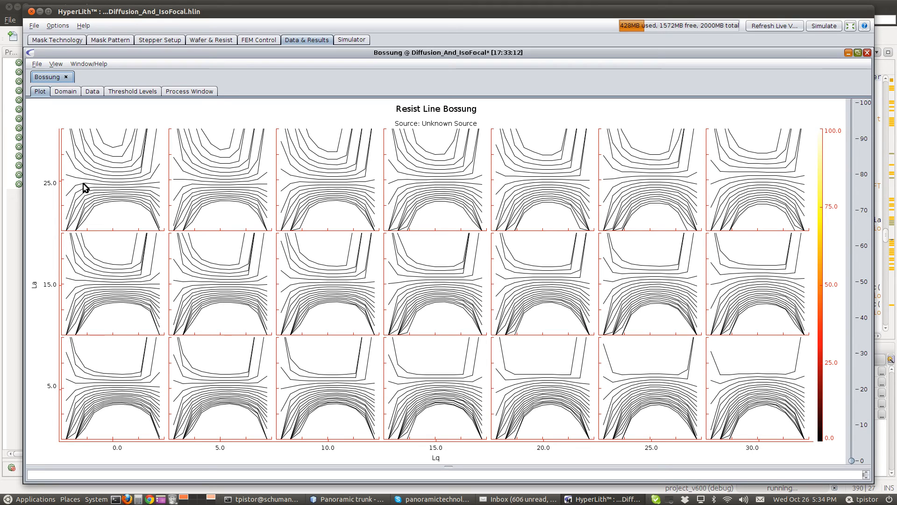
mouse_move(666, 196)
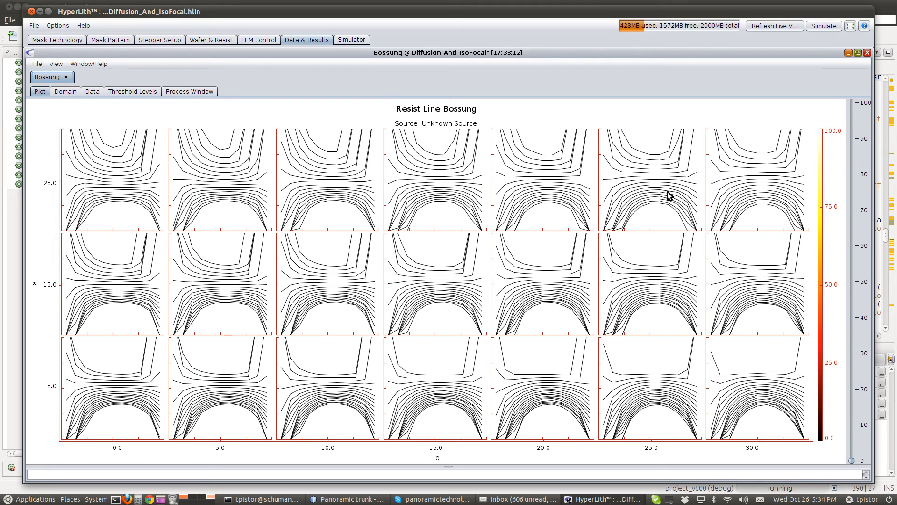
mouse_move(762, 173)
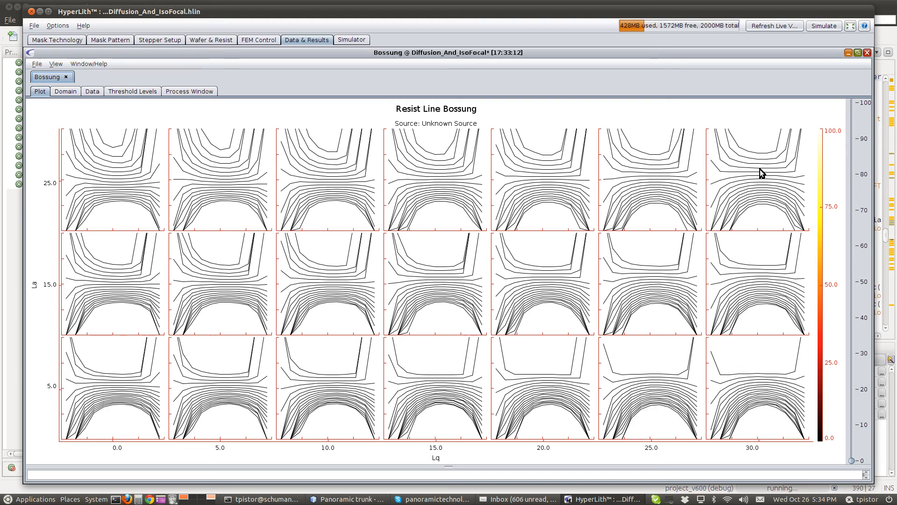
mouse_move(232, 386)
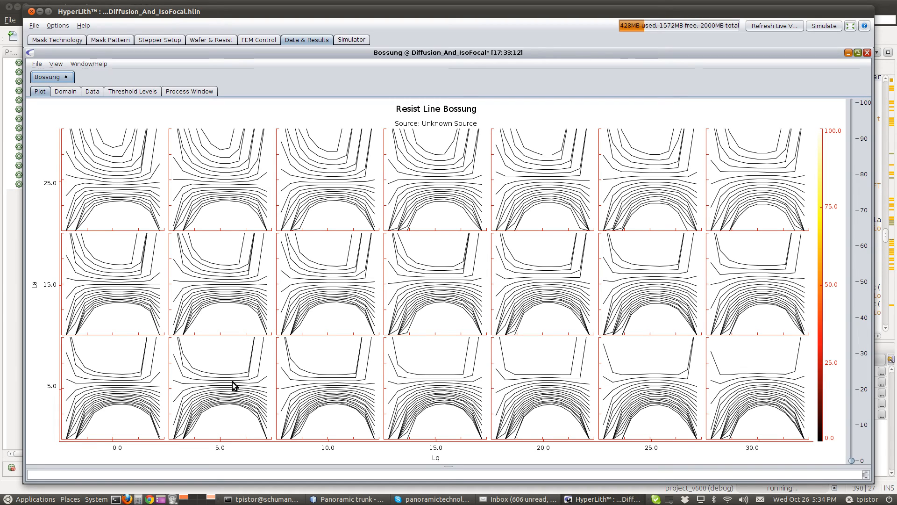
mouse_move(212, 393)
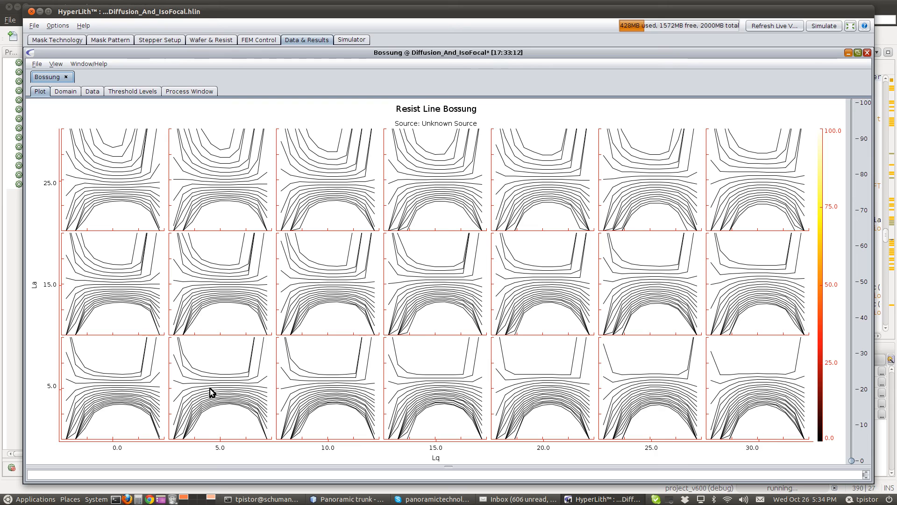
mouse_move(122, 188)
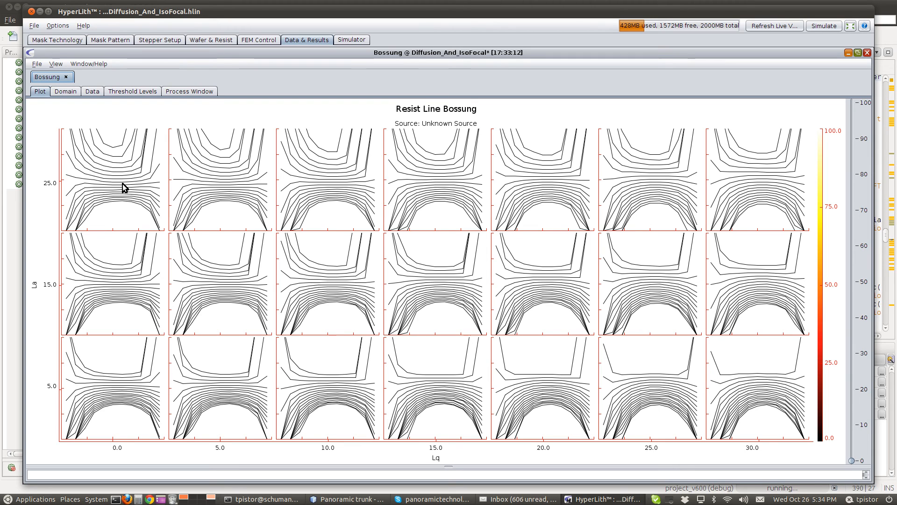
mouse_move(113, 446)
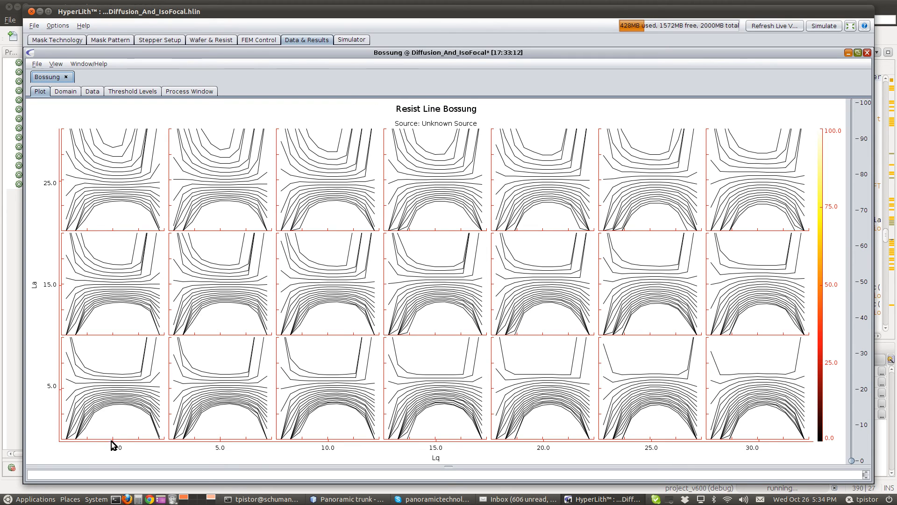
mouse_move(117, 188)
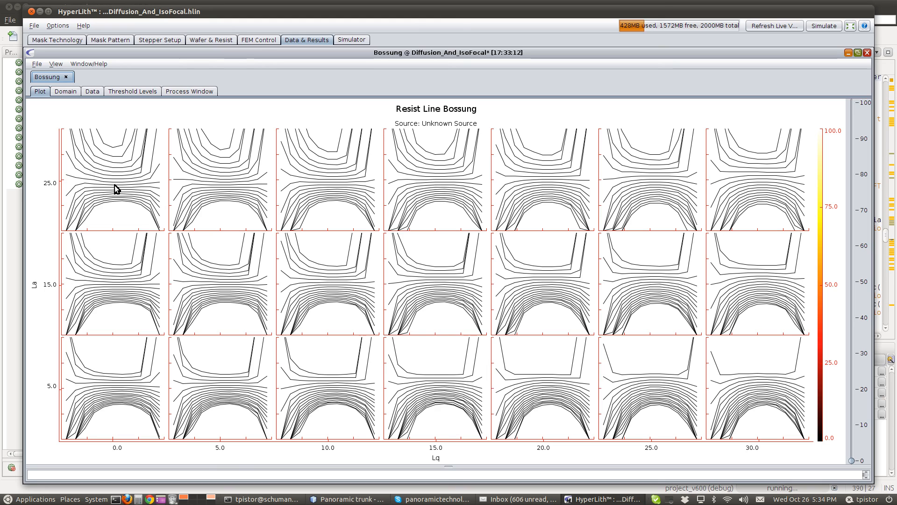
mouse_move(116, 225)
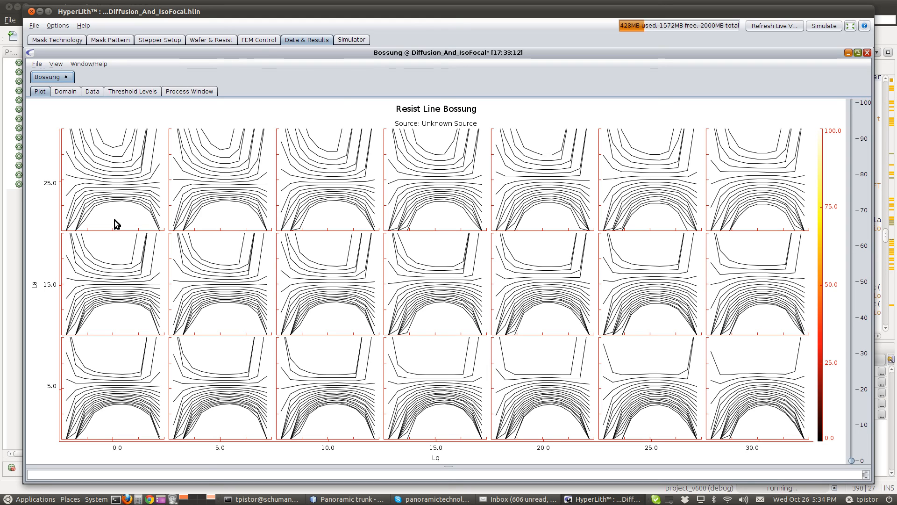
mouse_move(159, 390)
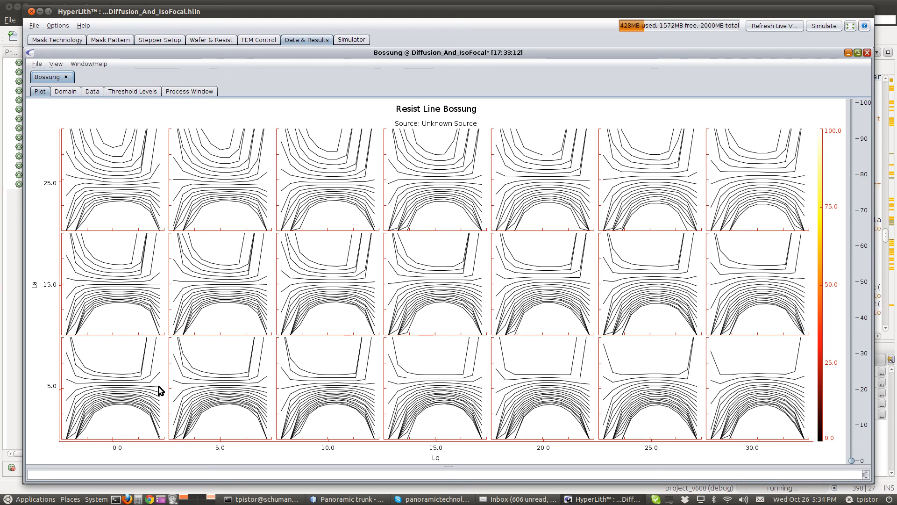
mouse_move(770, 170)
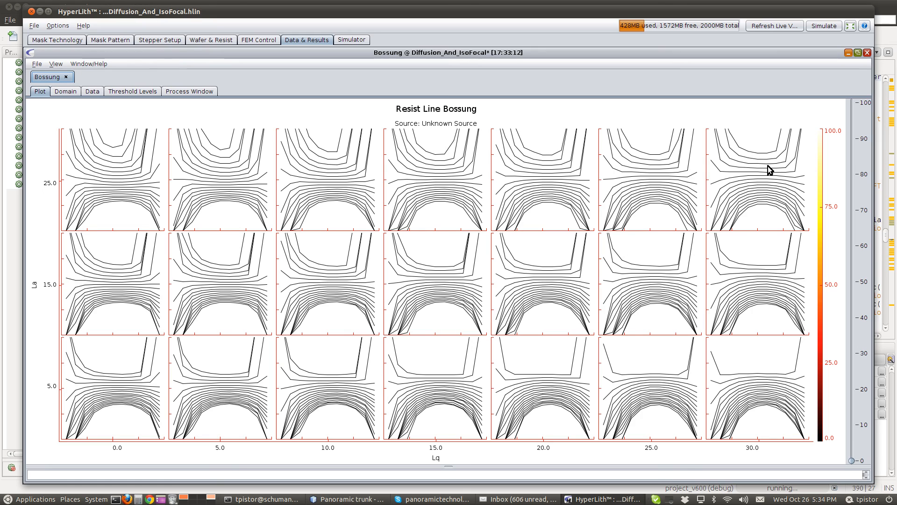
mouse_move(767, 388)
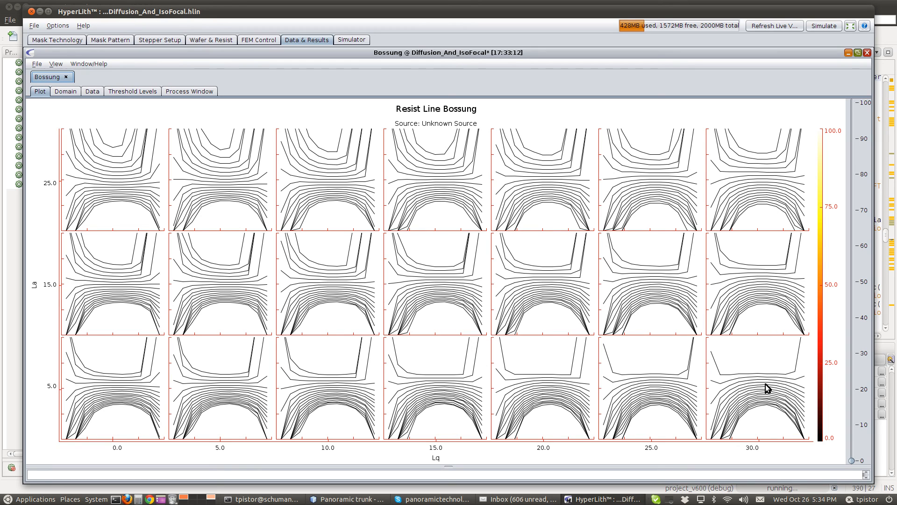
mouse_move(762, 381)
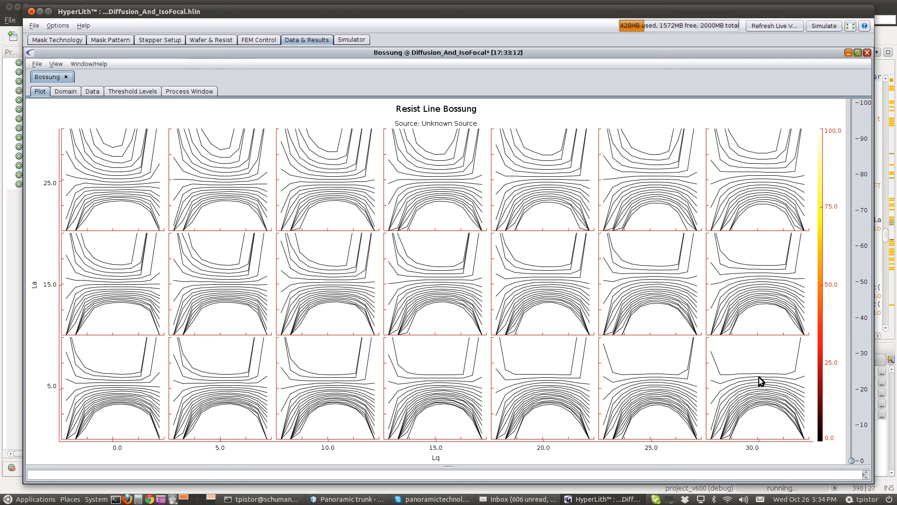